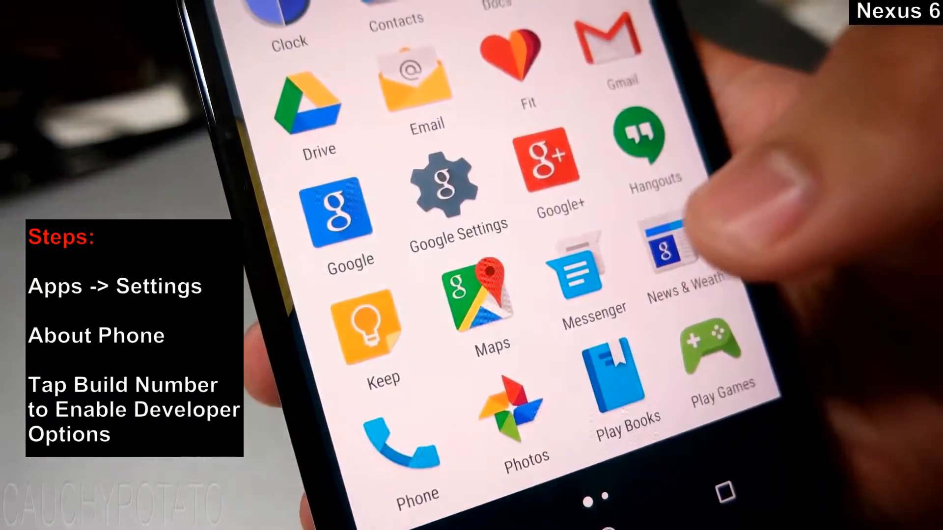
# - Launch Settings from the app drawer and scroll toward the System section
pyautogui.scroll(-3)
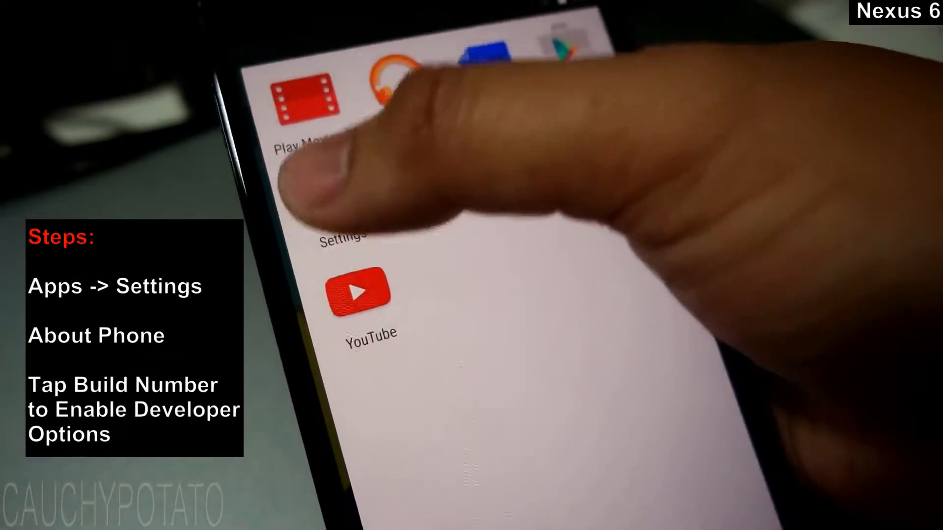
pyautogui.click(340, 235)
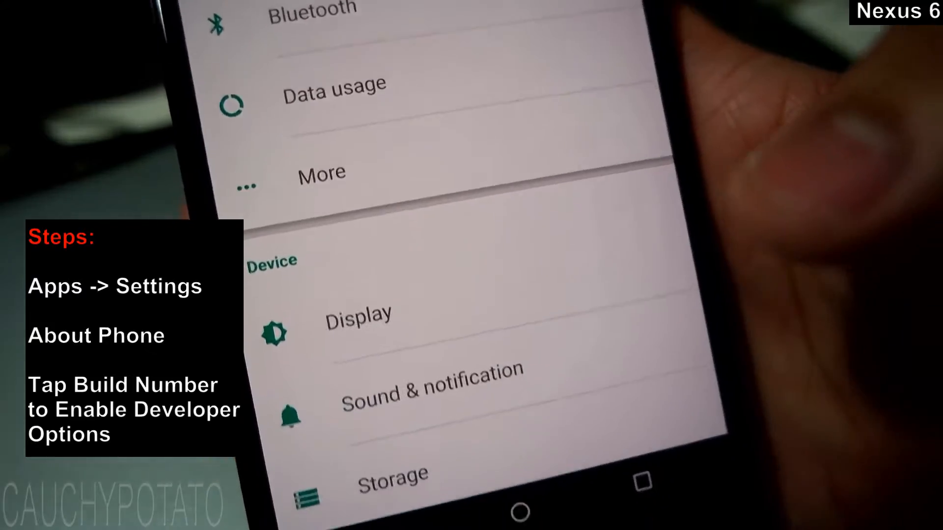
pyautogui.scroll(-3)
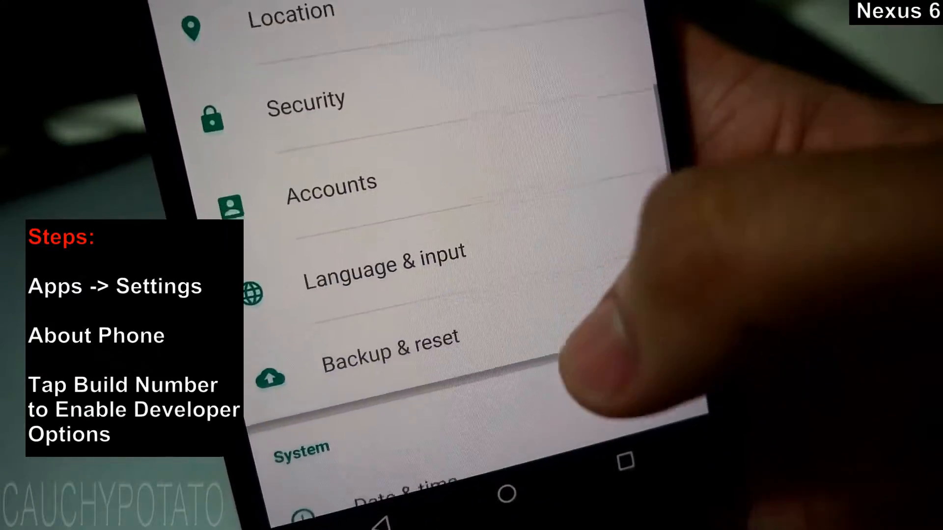
pyautogui.scroll(3)
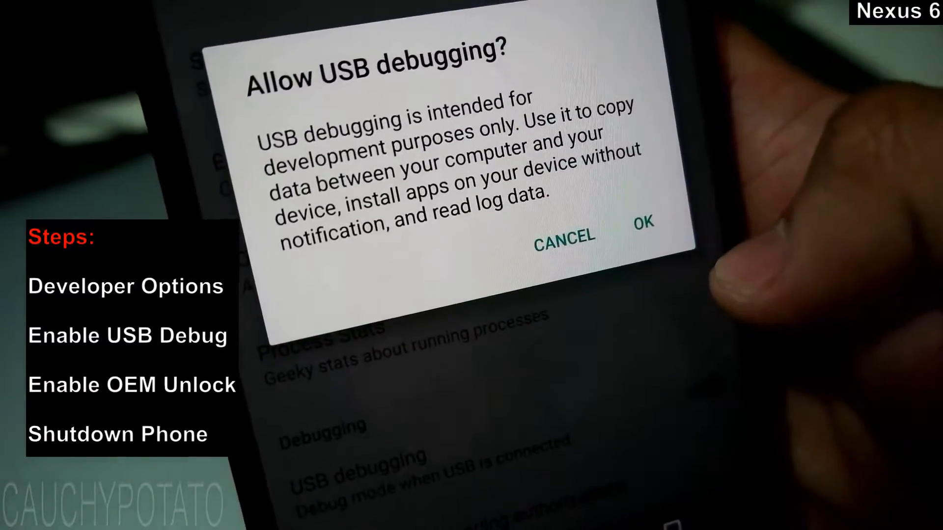
# - Confirm the USB debugging and OEM unlocking warnings in Developer options
pyautogui.click(643, 222)
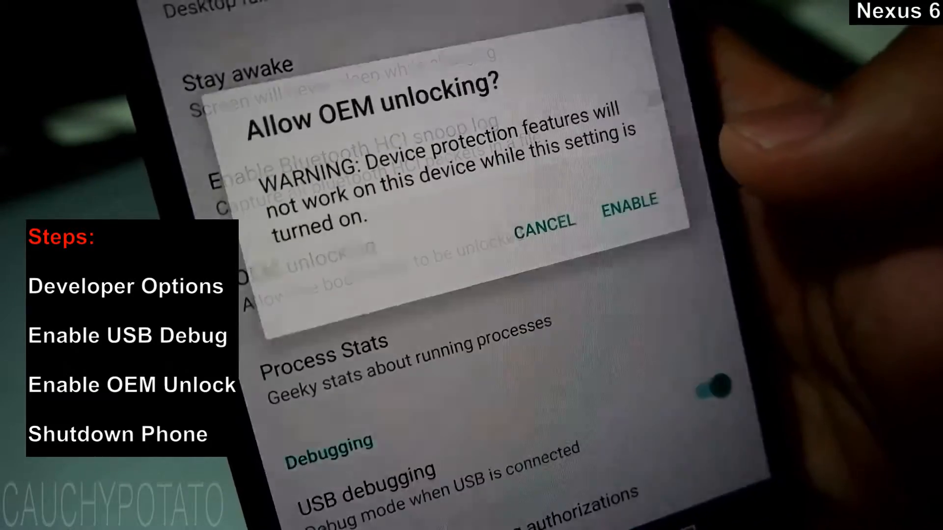
pyautogui.click(627, 201)
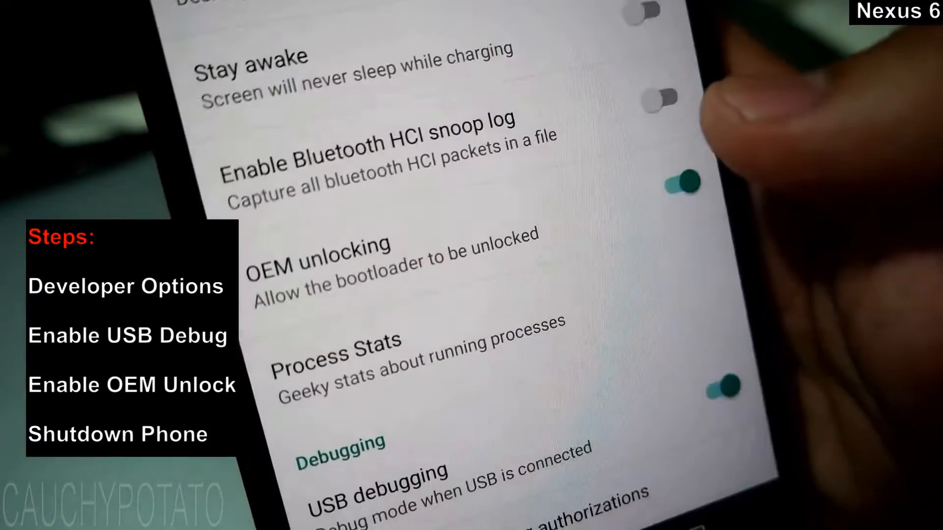